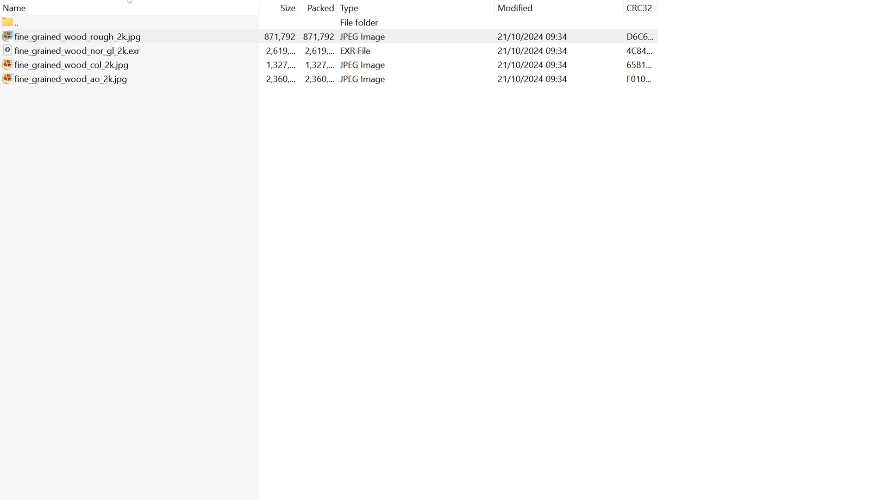
mouse_move(169, 274)
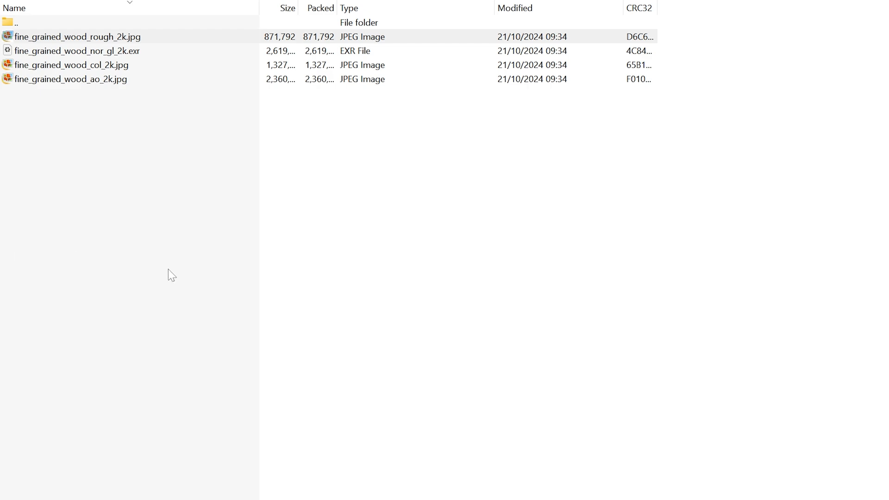
mouse_move(181, 159)
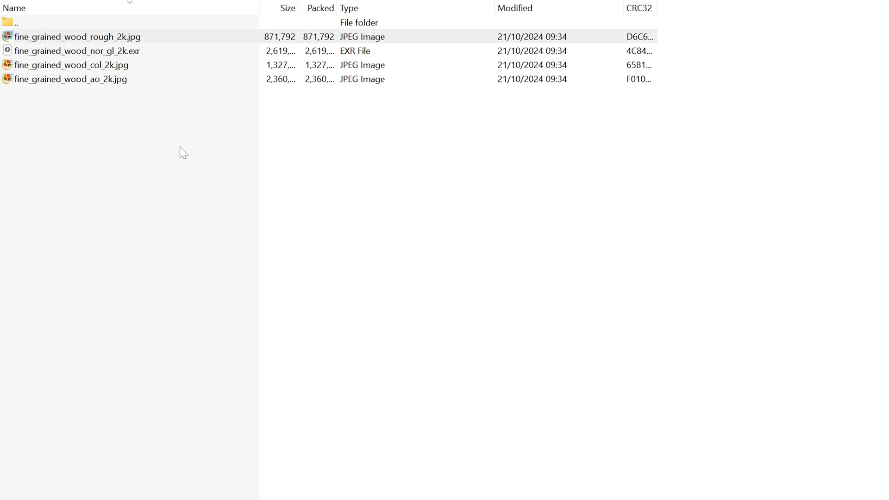
mouse_move(302, 196)
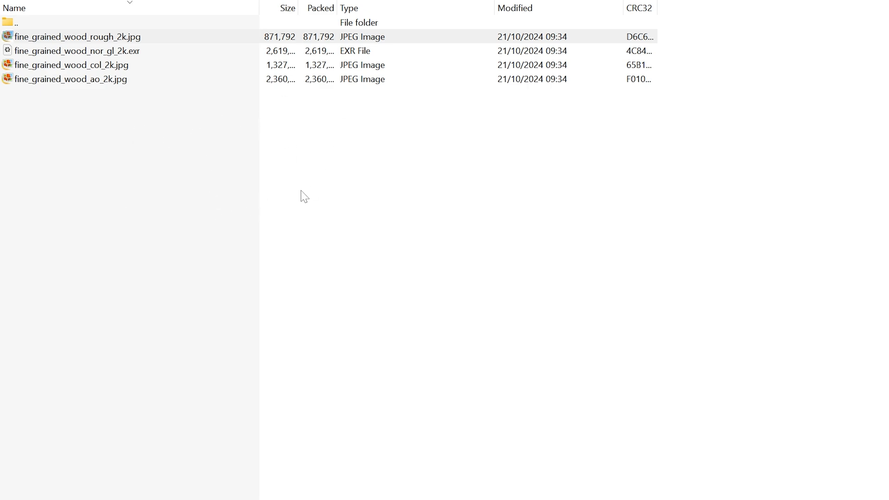
mouse_move(349, 187)
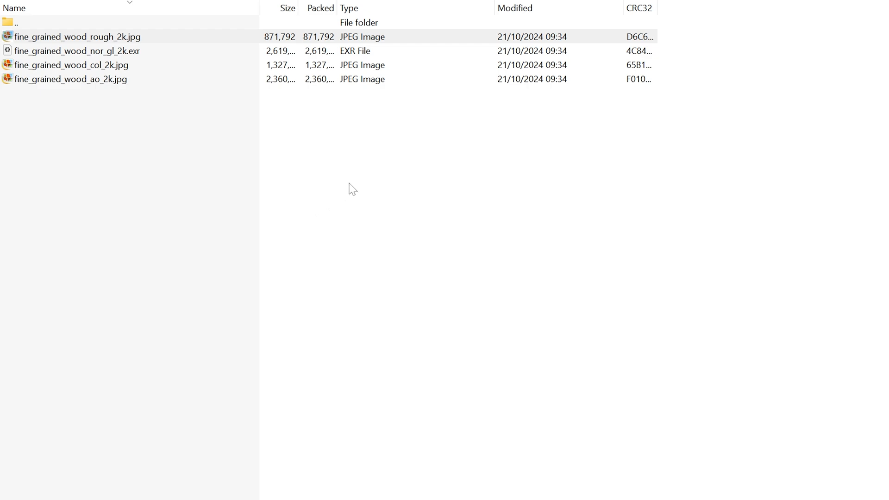
mouse_move(356, 250)
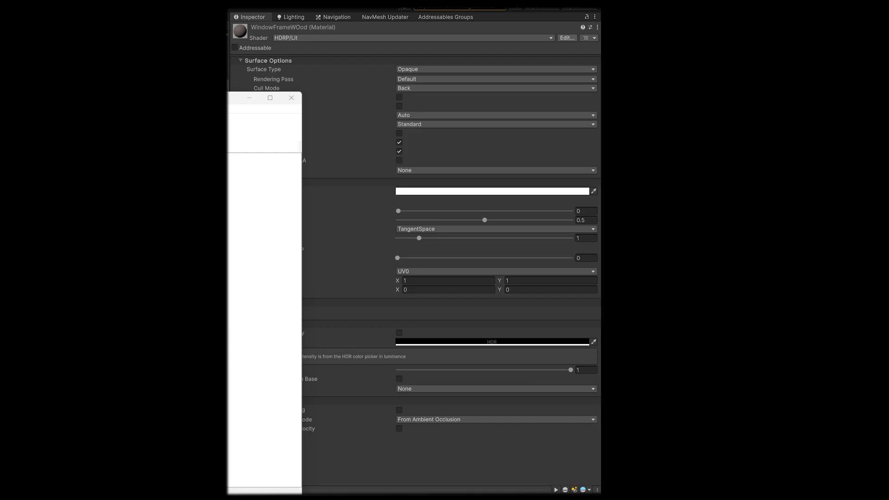
Convert the roughness image to RGB Color so it has Red, Green and Blue channels
click(291, 98)
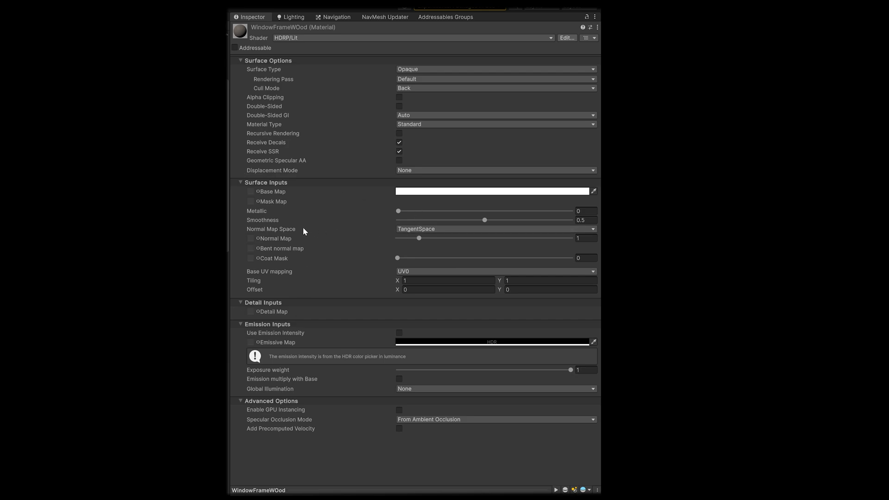
mouse_move(254, 199)
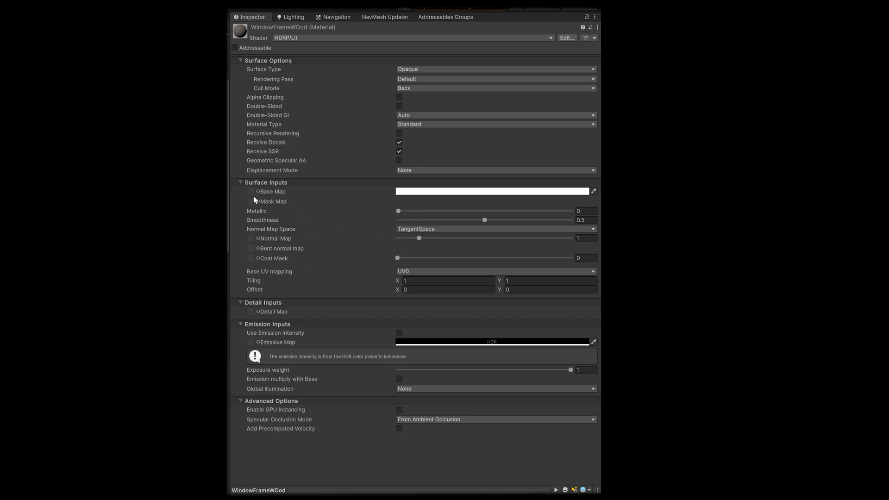
mouse_move(285, 208)
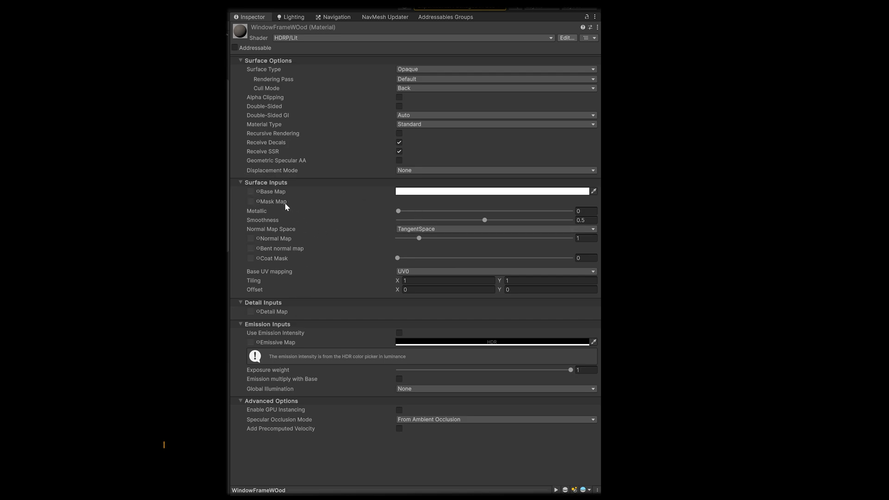
mouse_move(272, 205)
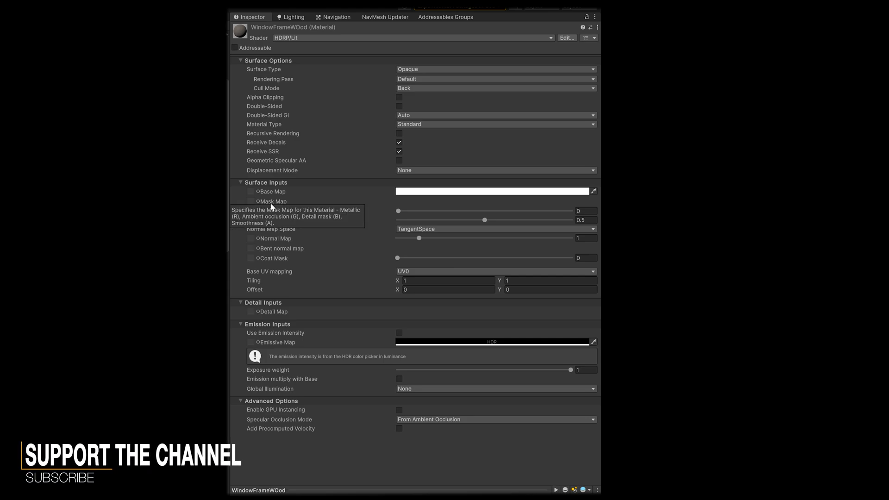
mouse_move(278, 202)
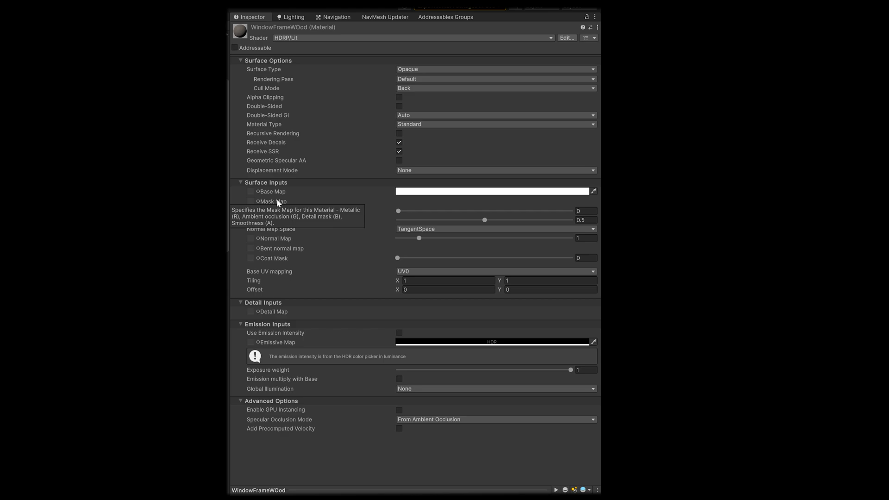
mouse_move(276, 203)
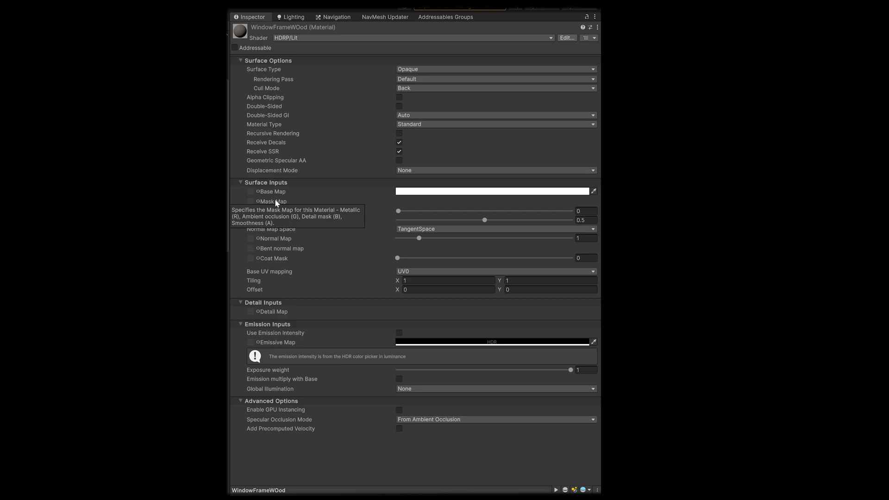
mouse_move(281, 202)
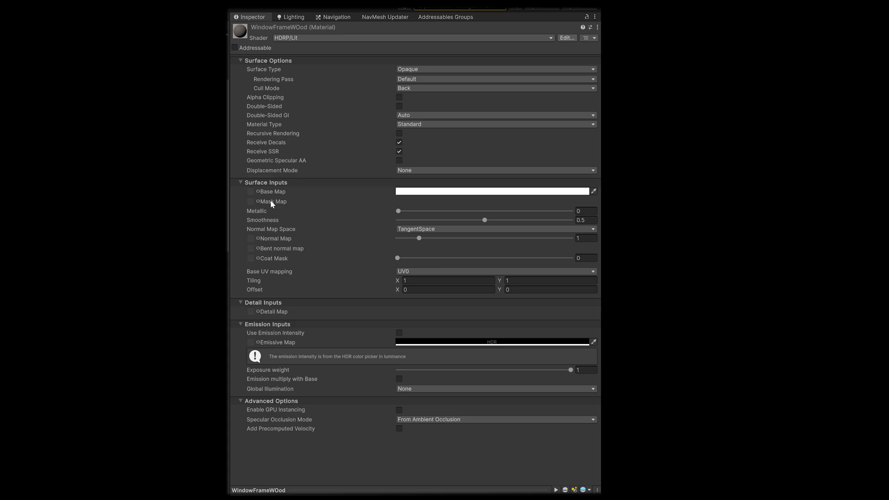
mouse_move(263, 195)
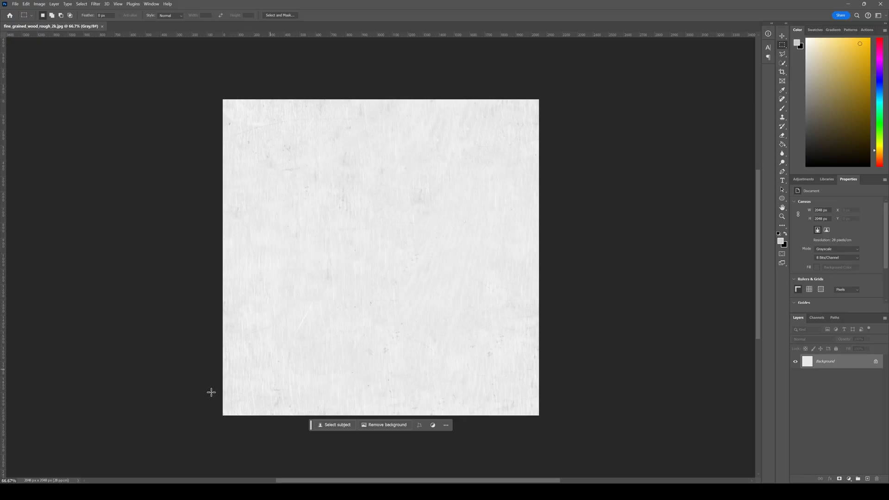
mouse_move(332, 255)
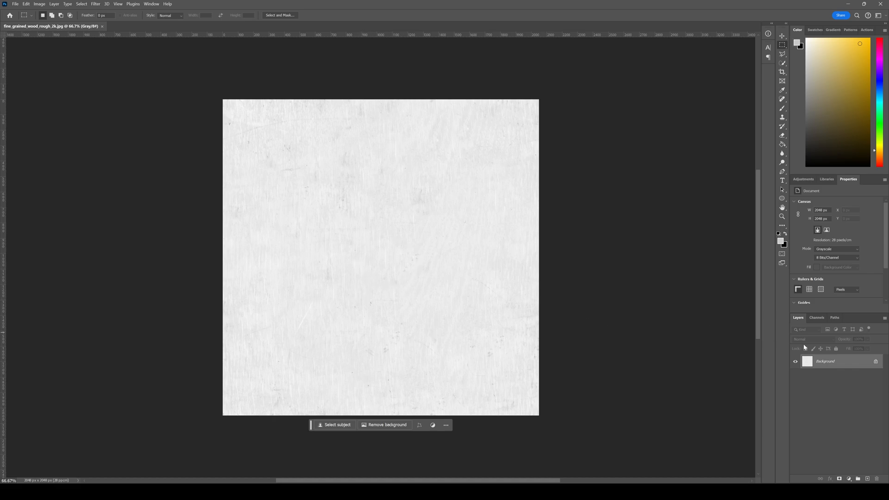
mouse_move(417, 257)
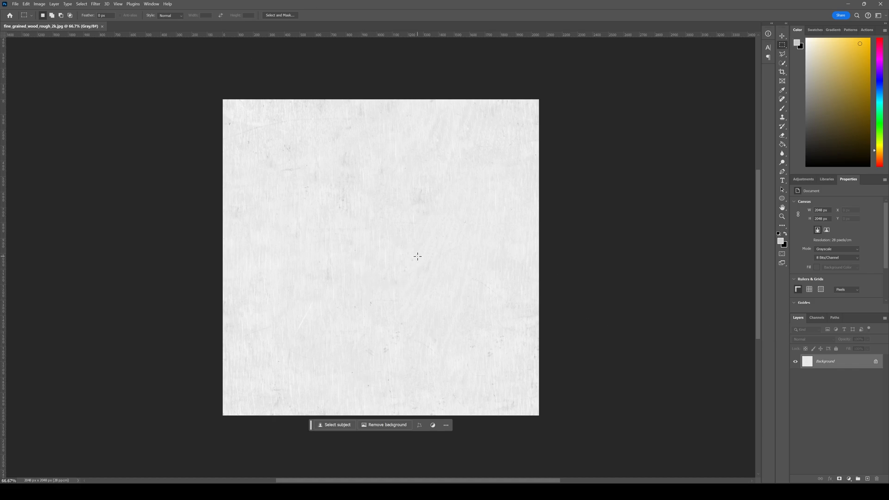
click(817, 318)
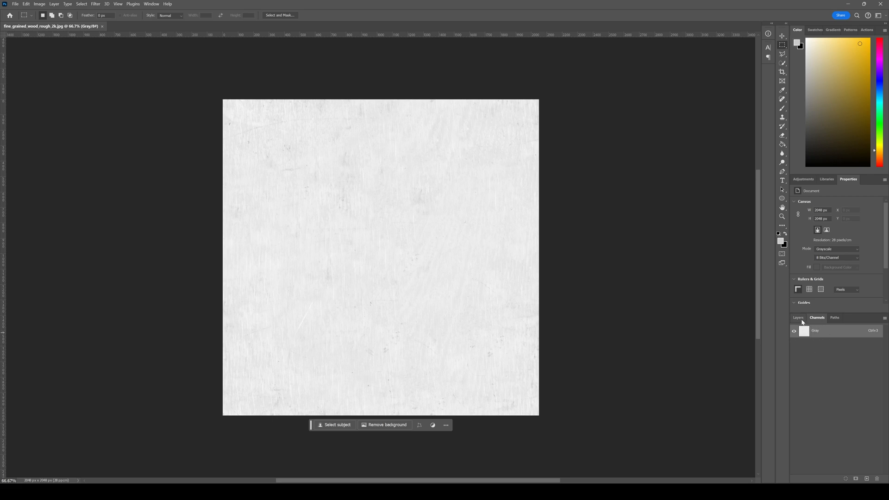
click(799, 317)
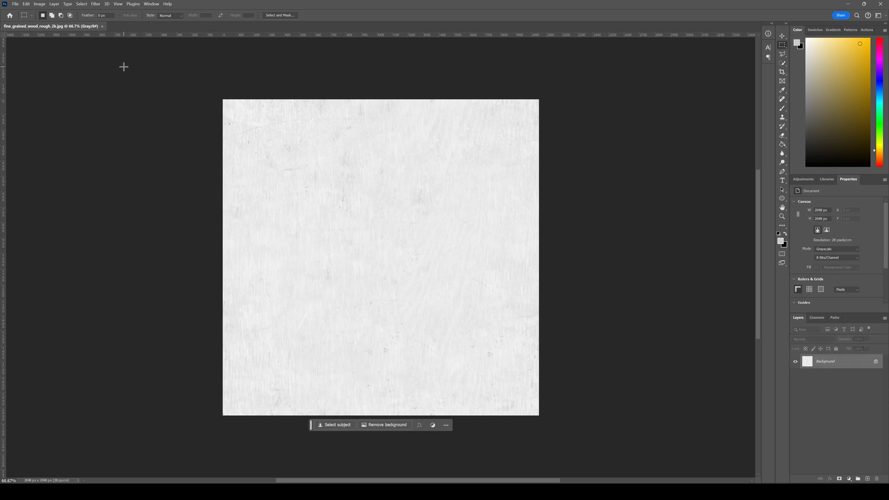
click(38, 4)
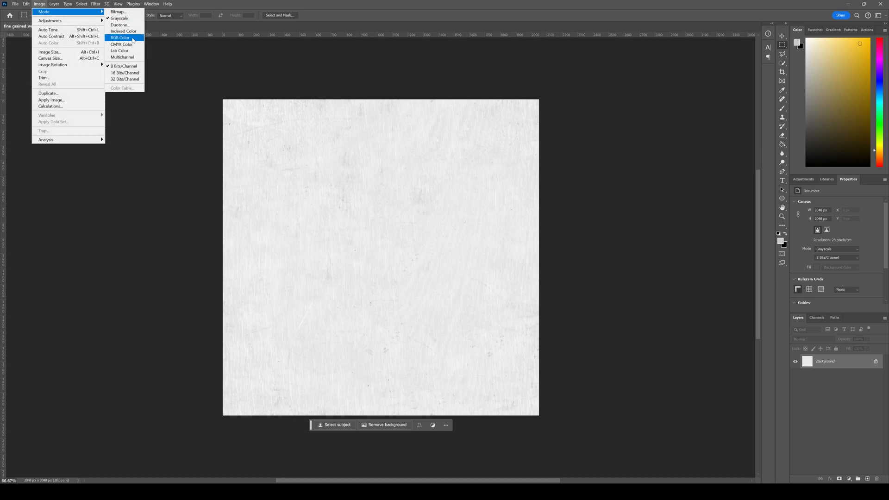
click(121, 37)
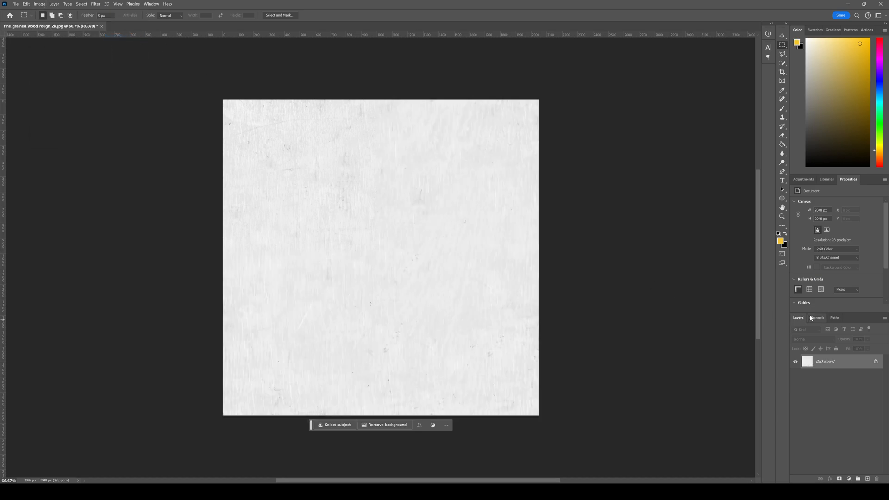
click(817, 318)
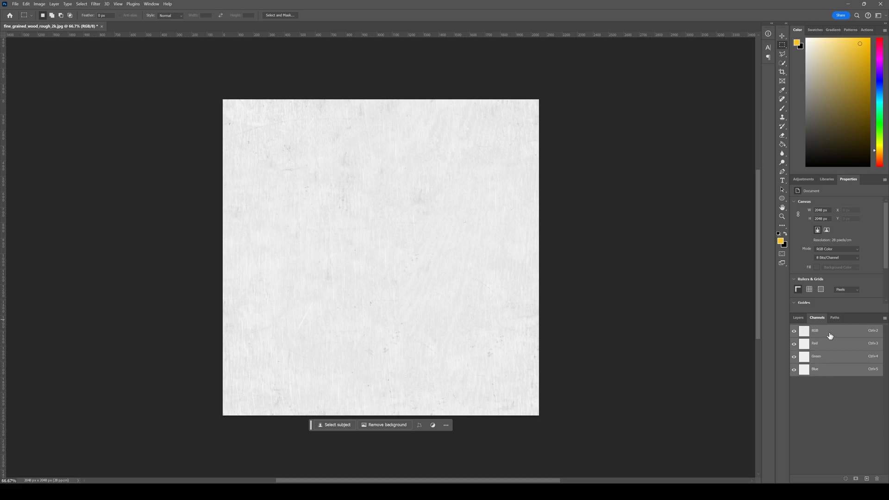
mouse_move(863, 448)
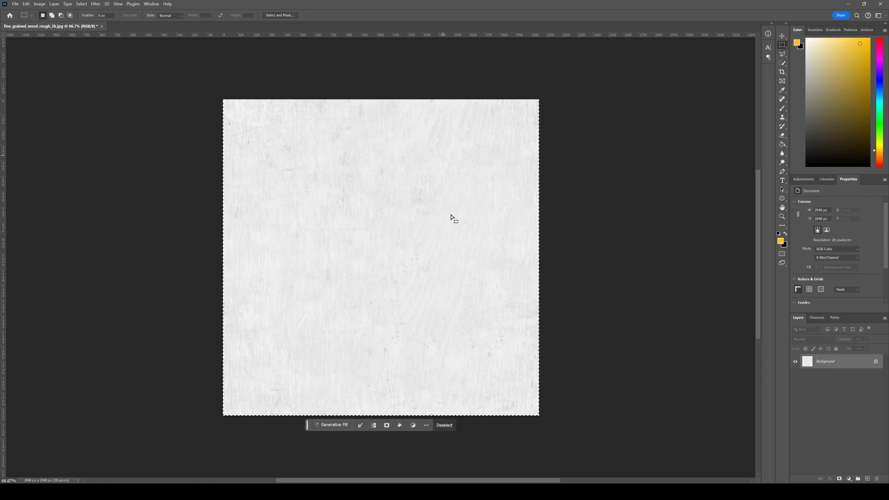
mouse_move(298, 203)
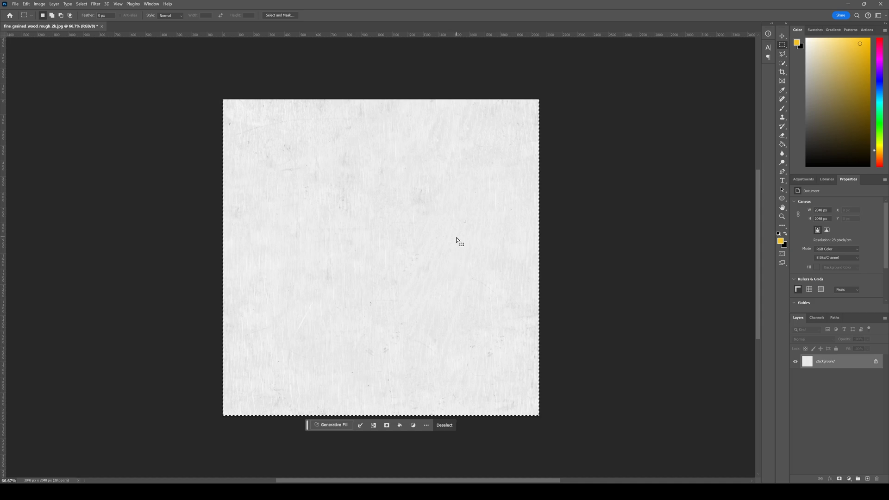
mouse_move(462, 232)
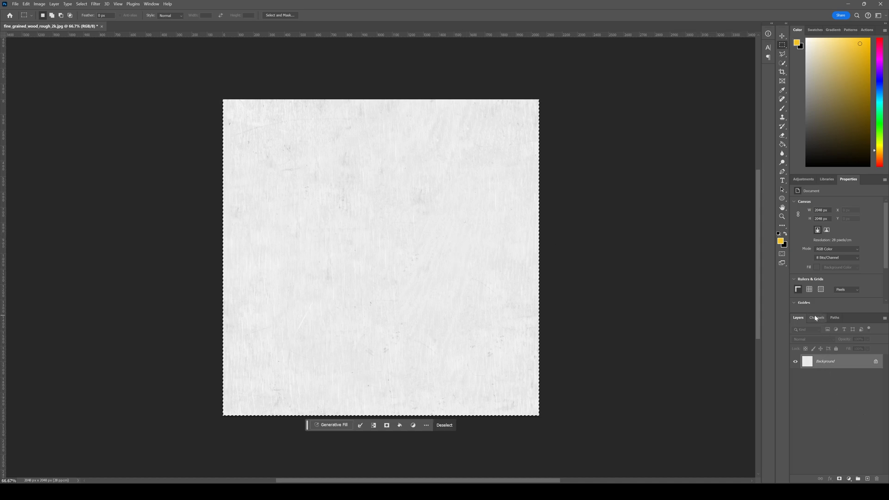
Switch to the Channels panel to add the Alpha 1 smoothness channel
click(817, 318)
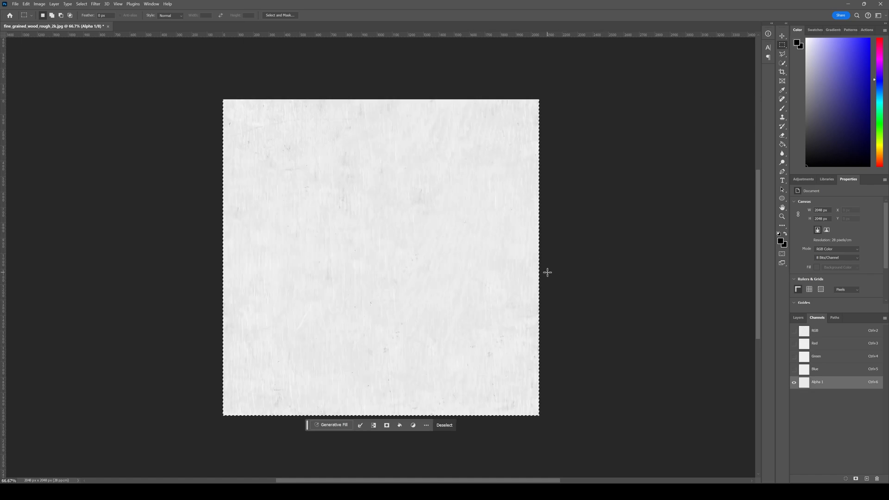
mouse_move(365, 142)
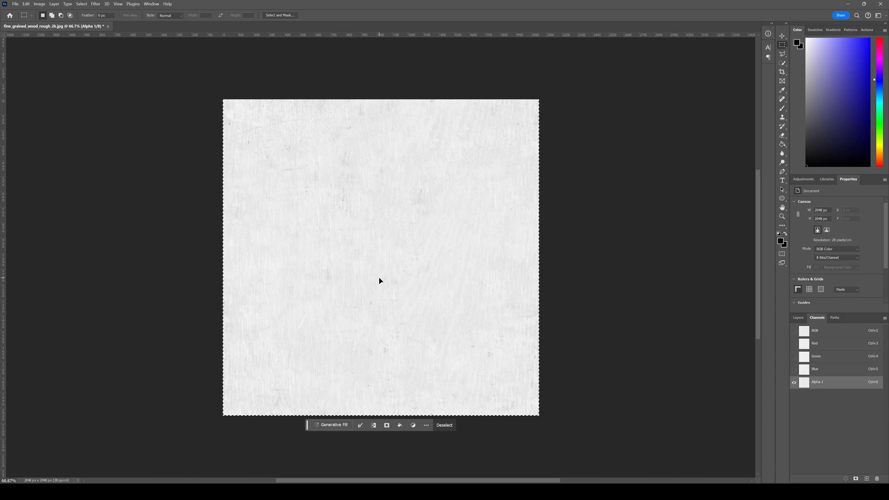
mouse_move(404, 256)
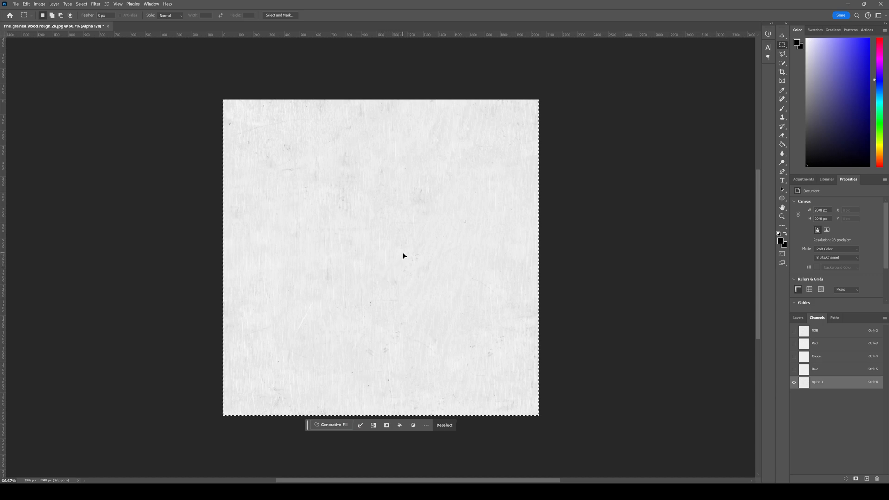
mouse_move(410, 252)
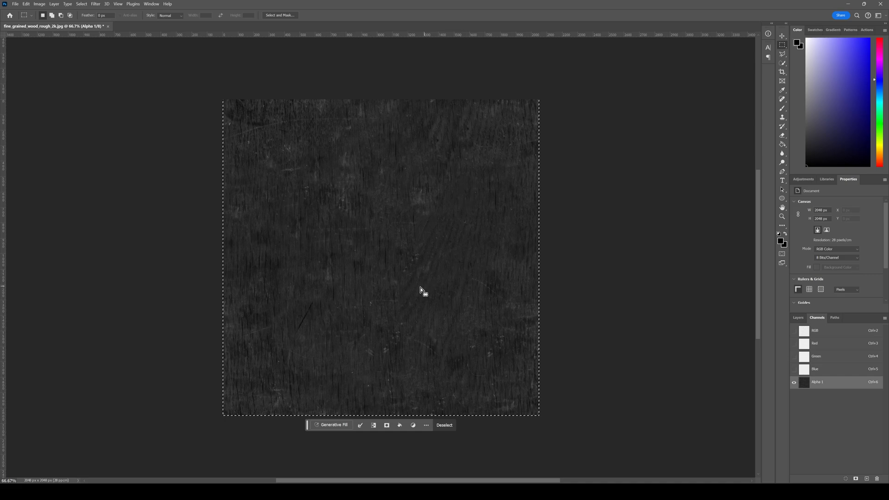
mouse_move(399, 311)
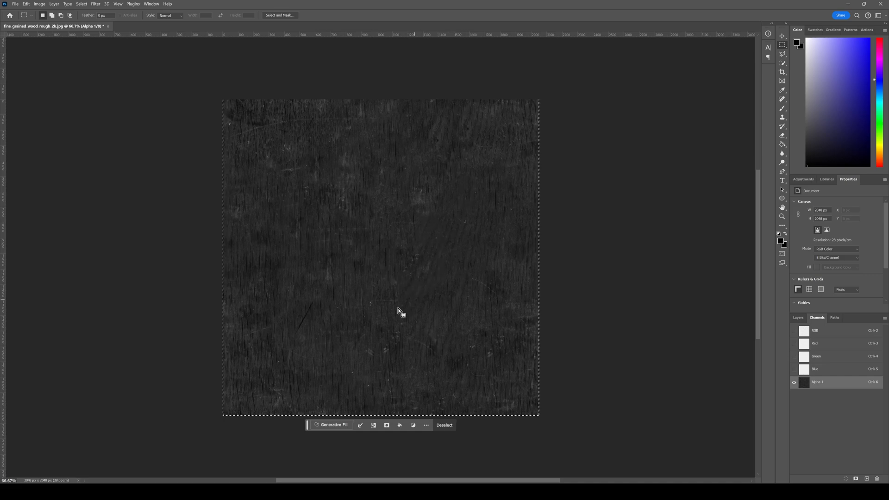
mouse_move(423, 253)
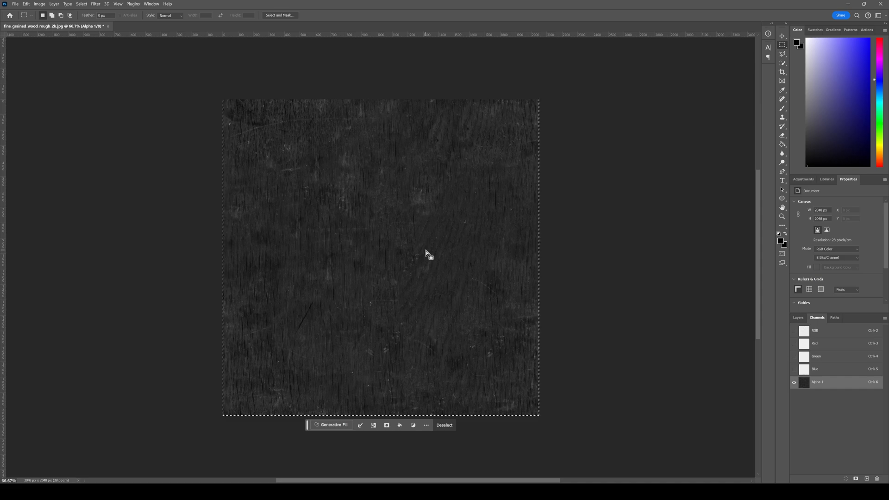
mouse_move(597, 243)
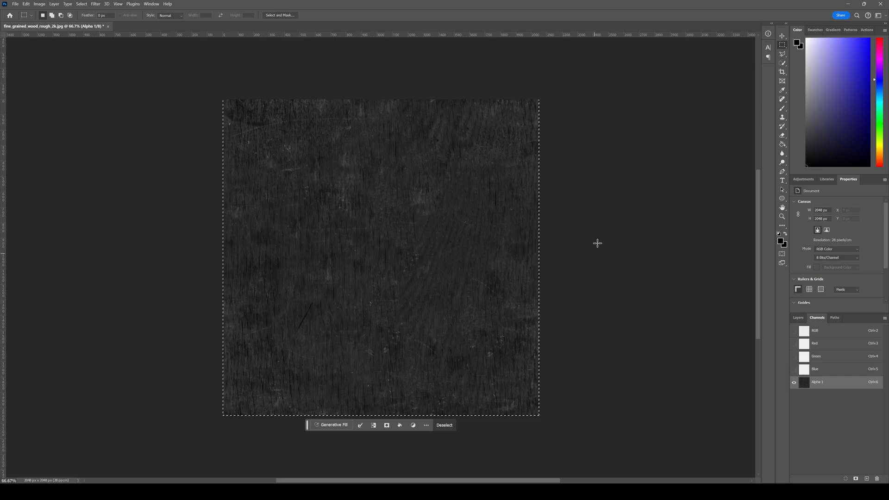
mouse_move(593, 240)
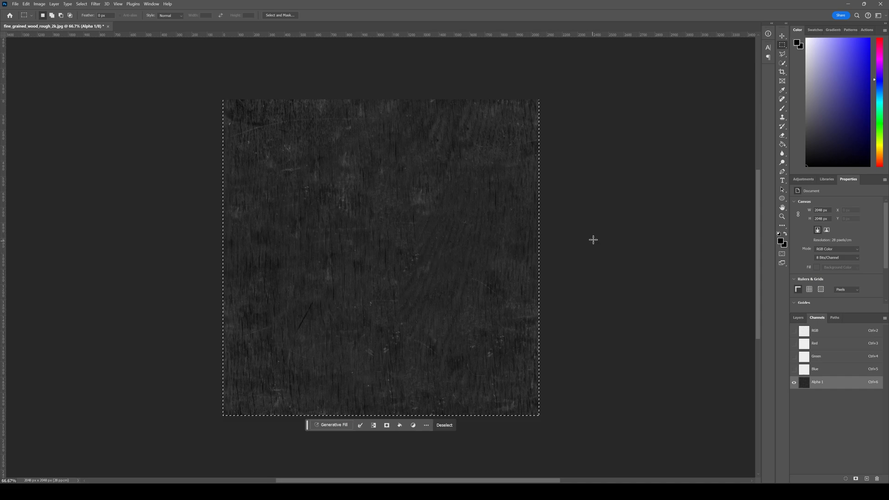
mouse_move(672, 290)
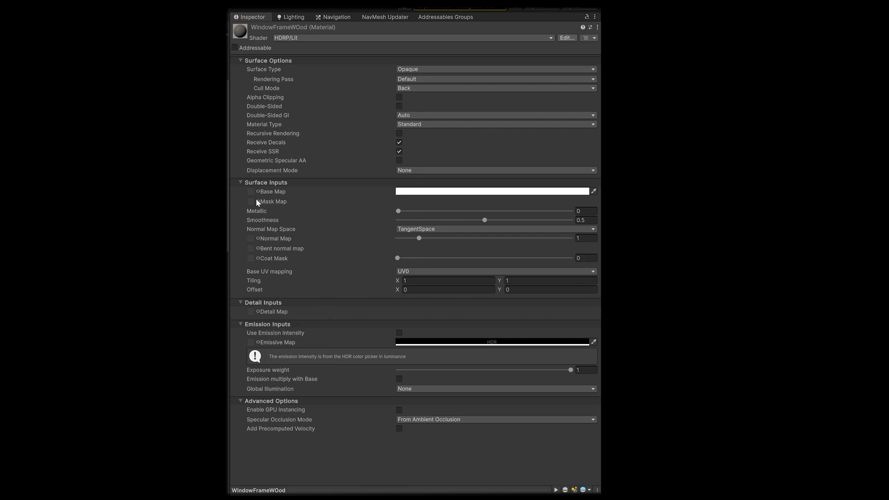
mouse_move(250, 203)
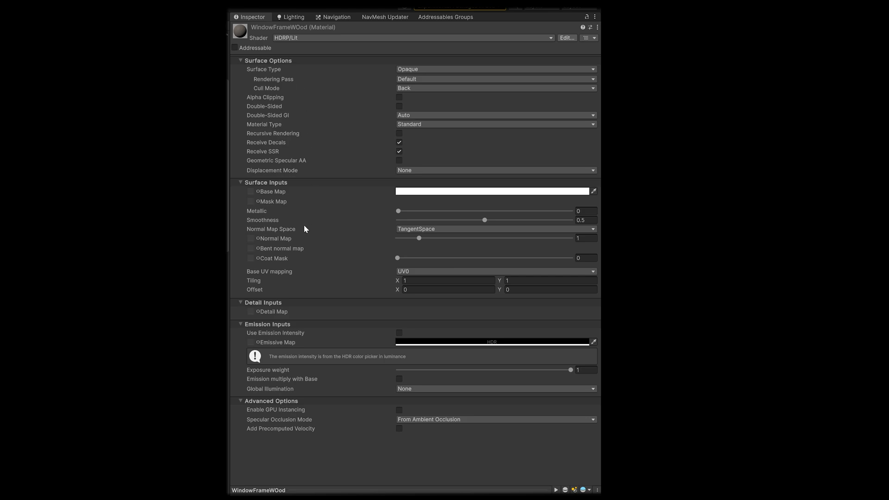
mouse_move(265, 204)
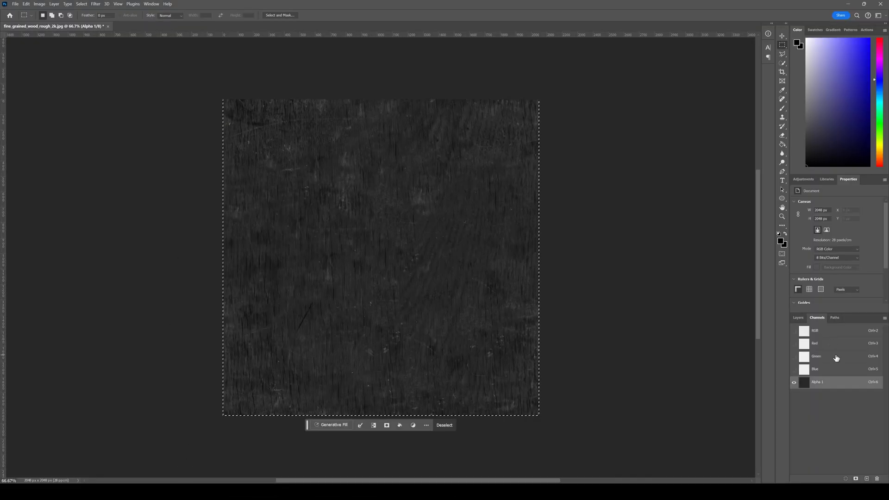
Paste the AO texture into the Green channel, then move on to Alpha 1
click(835, 356)
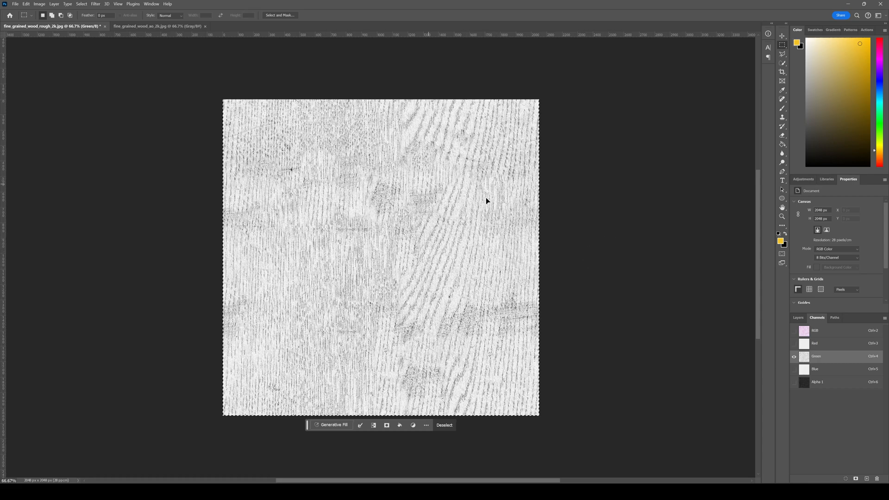
click(830, 382)
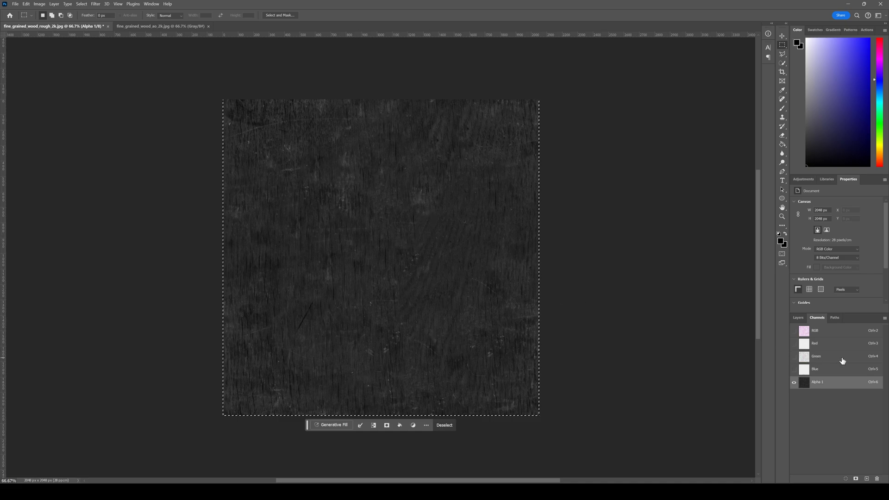
click(816, 356)
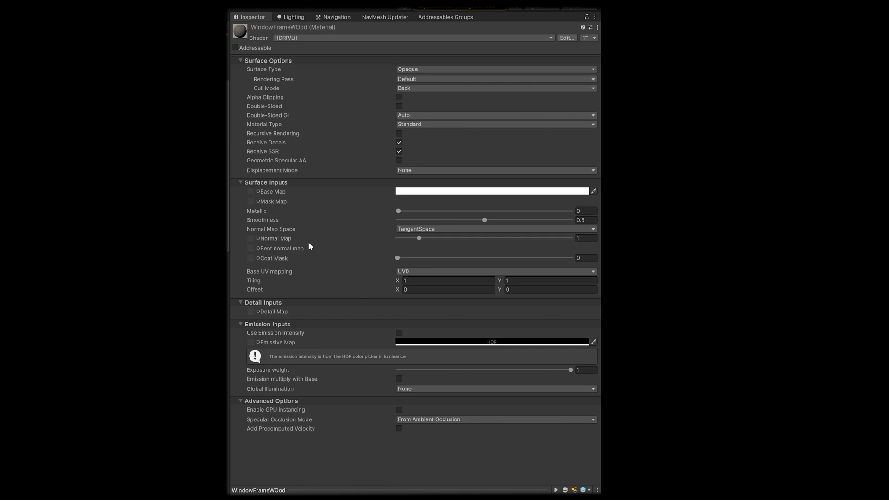
mouse_move(251, 203)
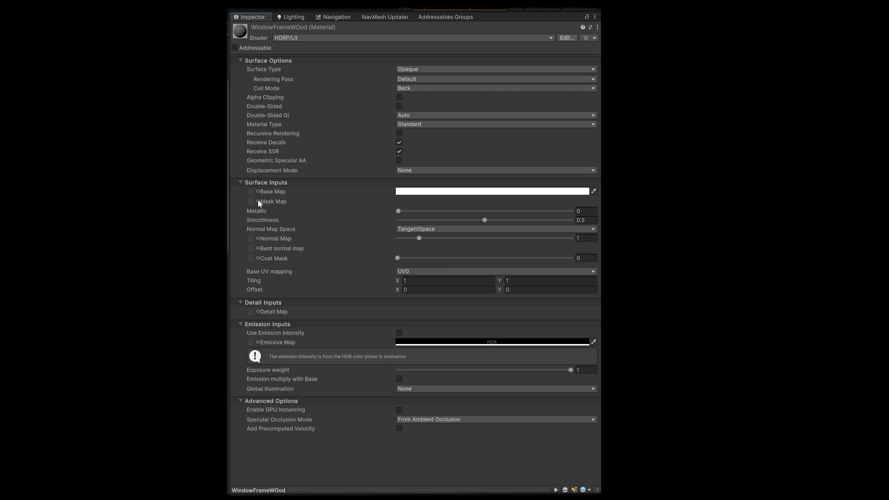
mouse_move(261, 201)
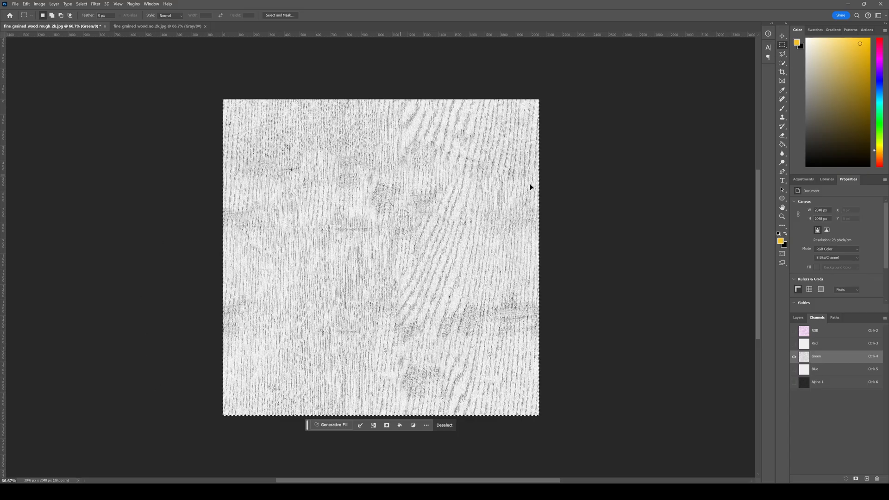
Fill the Blue channel with solid black and move on to the Red channel
click(815, 369)
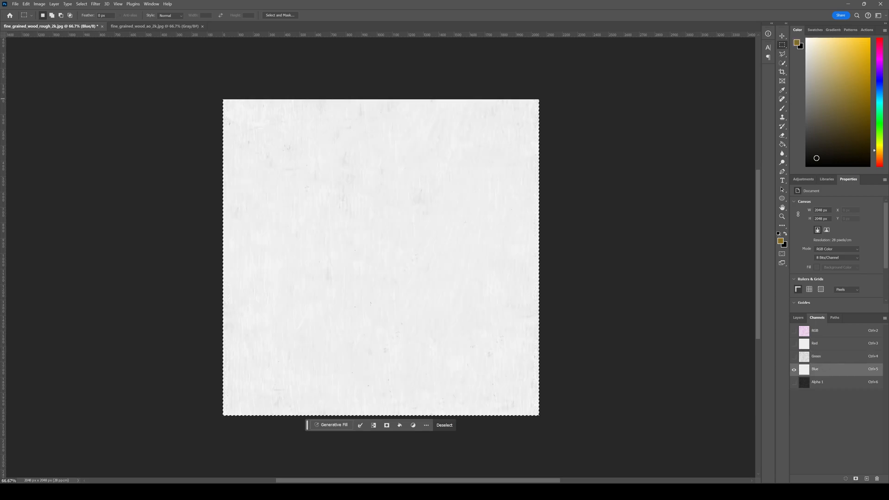
mouse_move(606, 167)
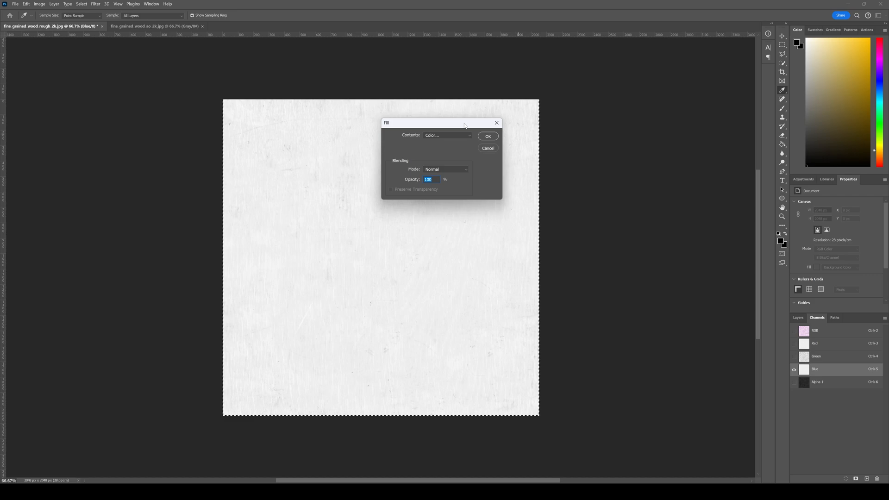
click(488, 136)
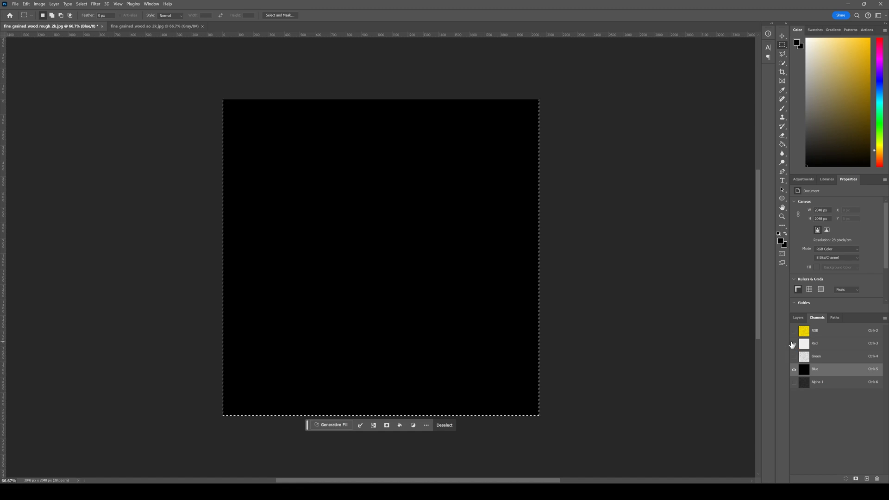
click(815, 343)
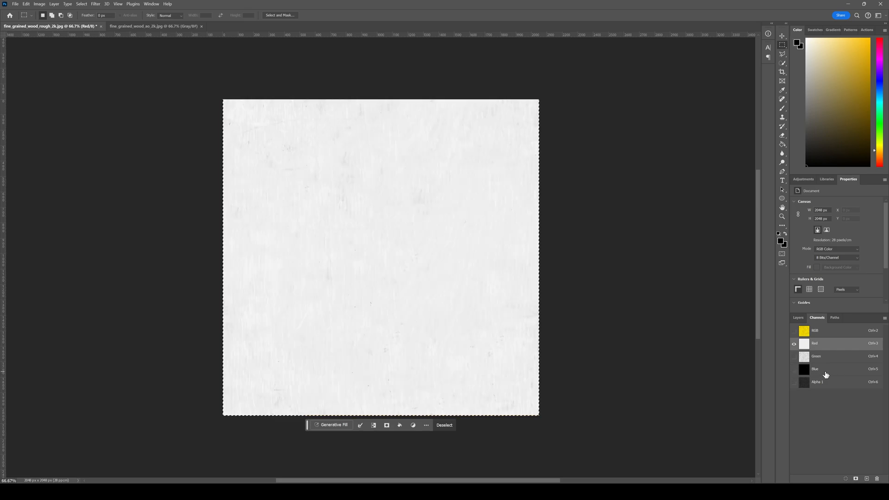
mouse_move(819, 347)
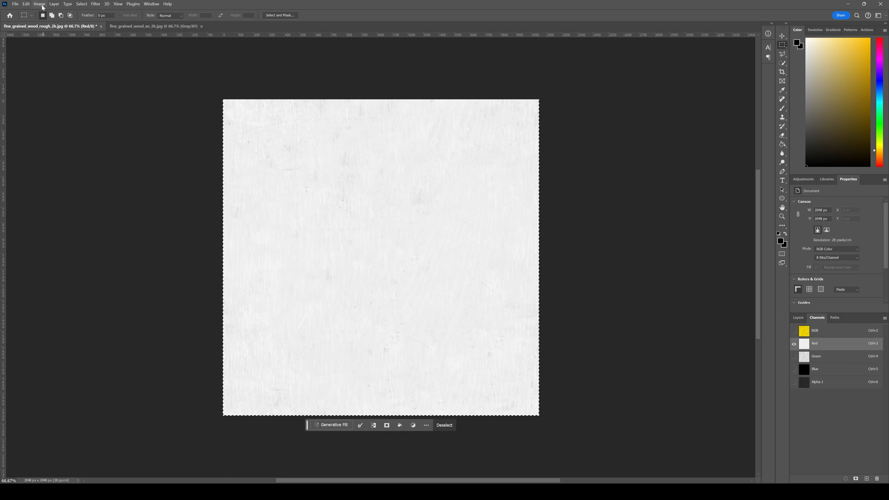
Apply Levels to the Red channel with output white 26 and gamma 0.07 for near-black
click(40, 4)
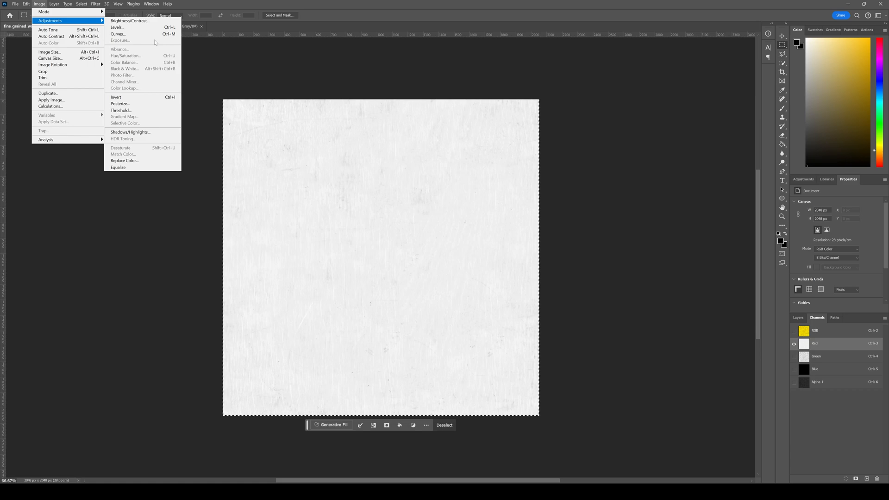
click(117, 28)
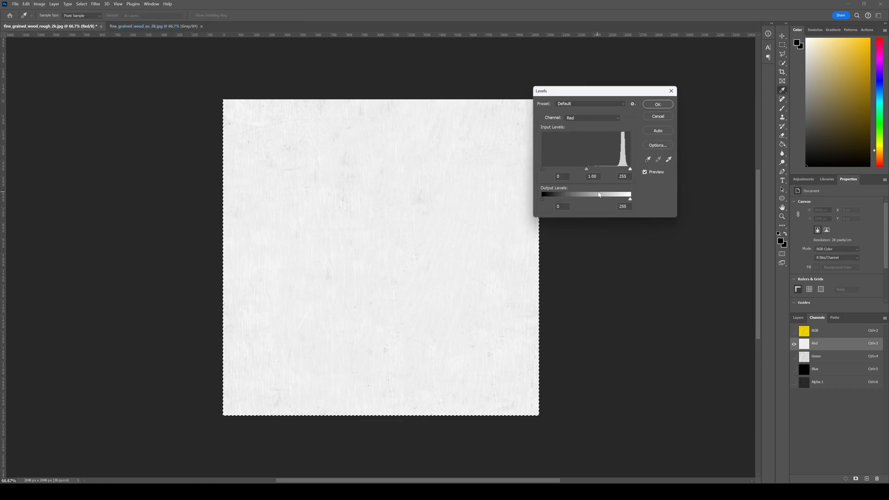
drag(630, 201, 594, 201)
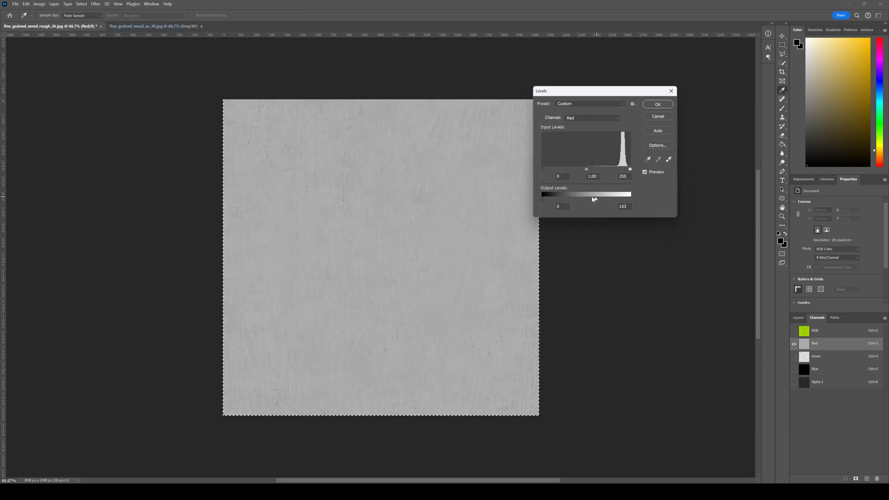
drag(630, 198, 554, 198)
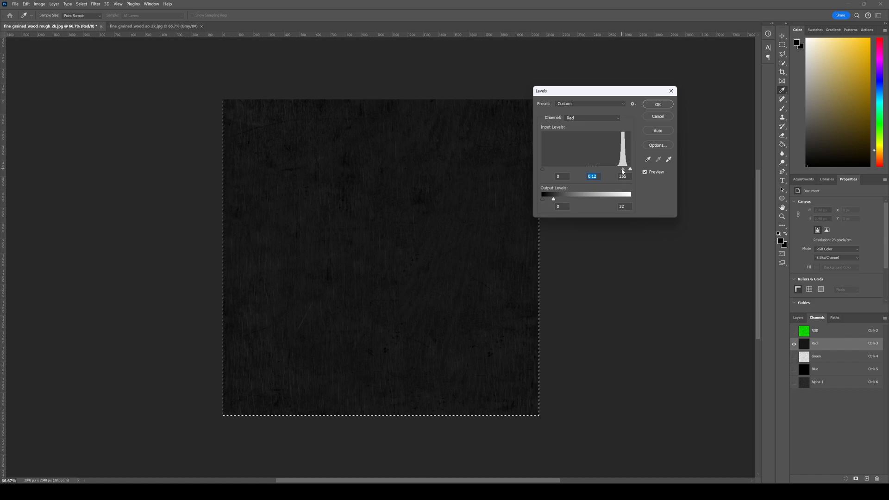
drag(629, 169, 625, 168)
text(26)
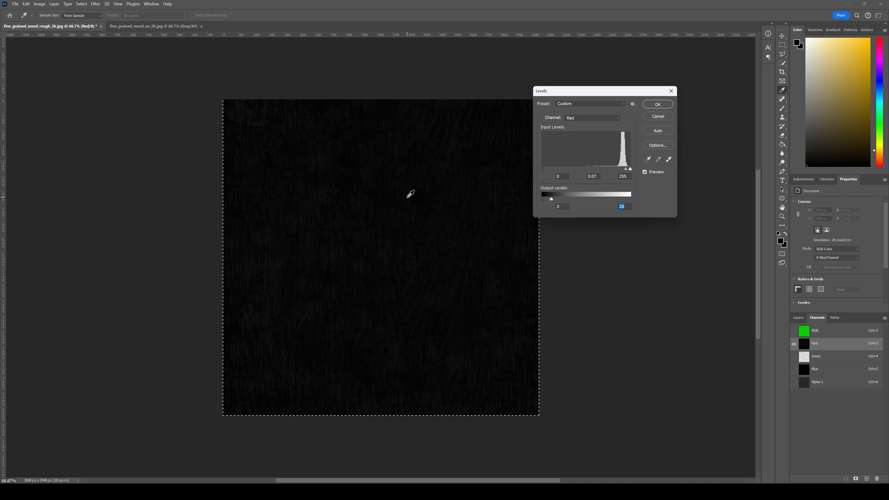
mouse_move(394, 205)
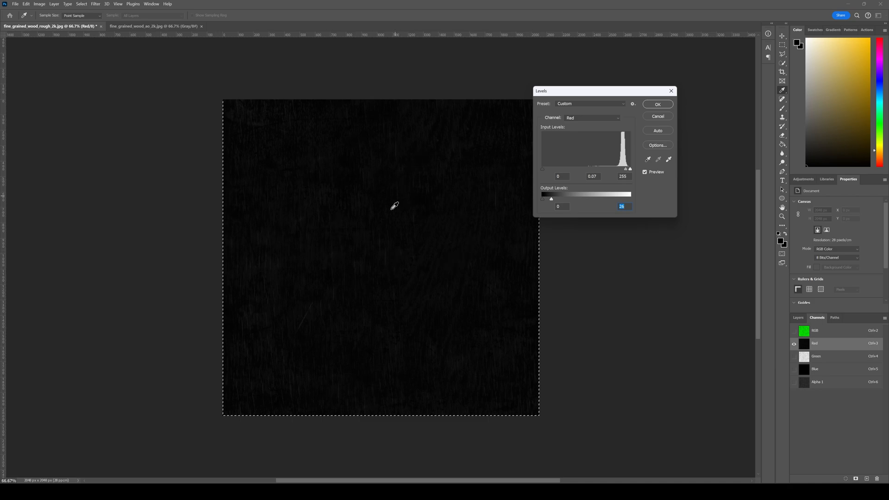
click(658, 104)
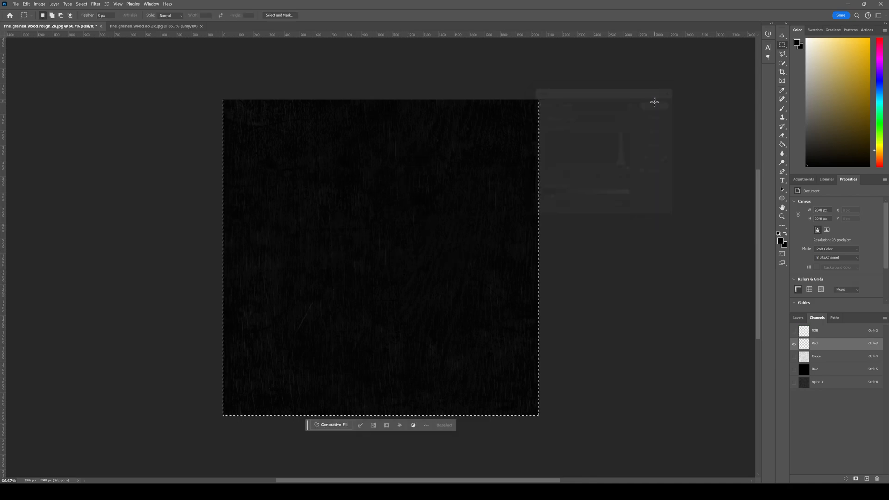
Show the RGB composite and return to Layers to see the green wood-grain mask
click(839, 330)
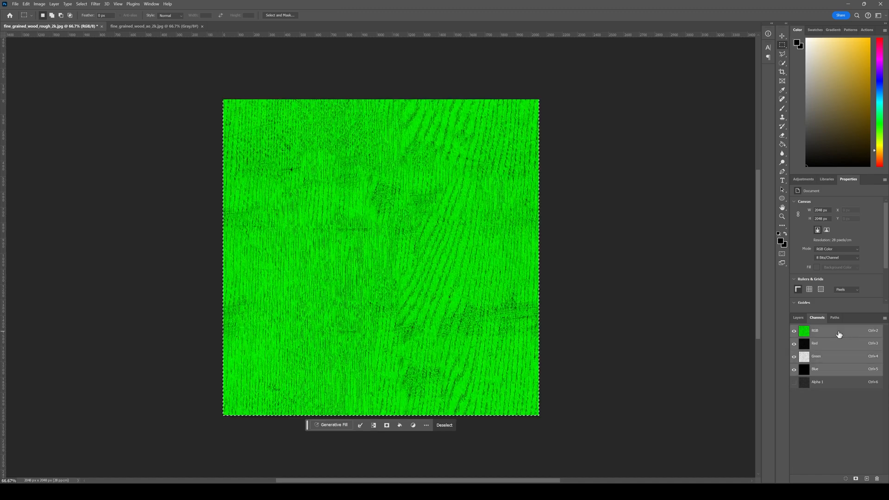
click(798, 318)
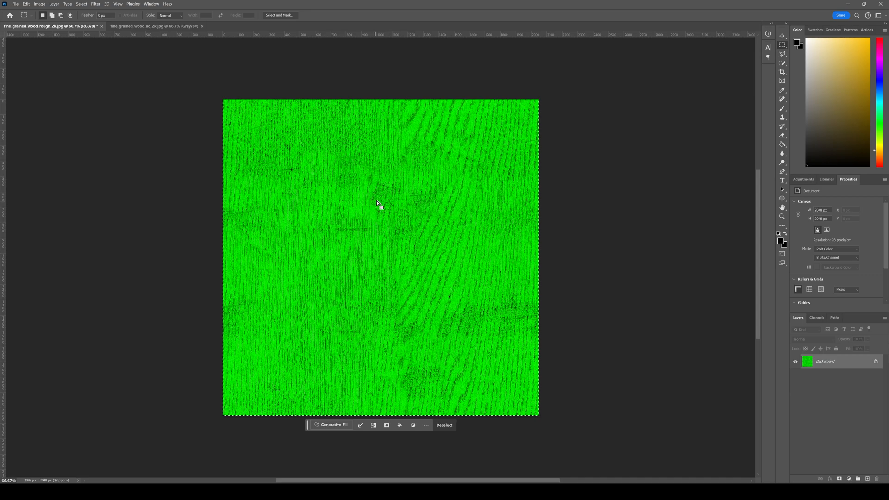
mouse_move(202, 104)
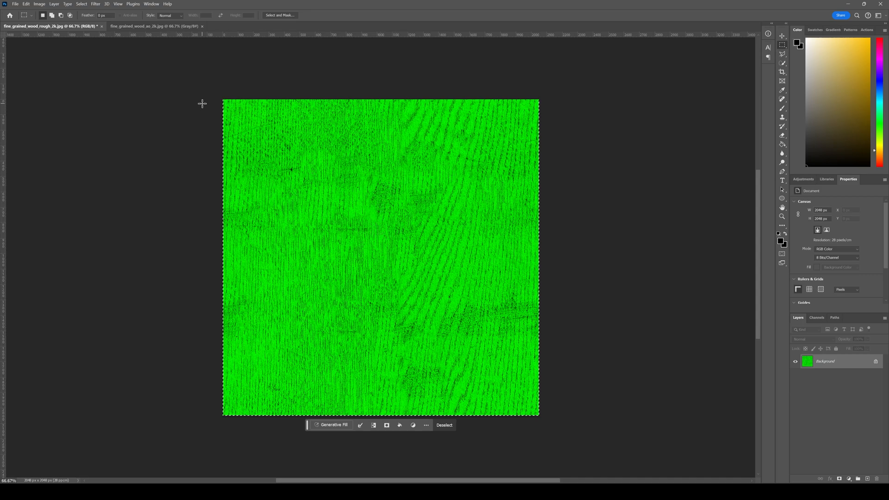
mouse_move(350, 168)
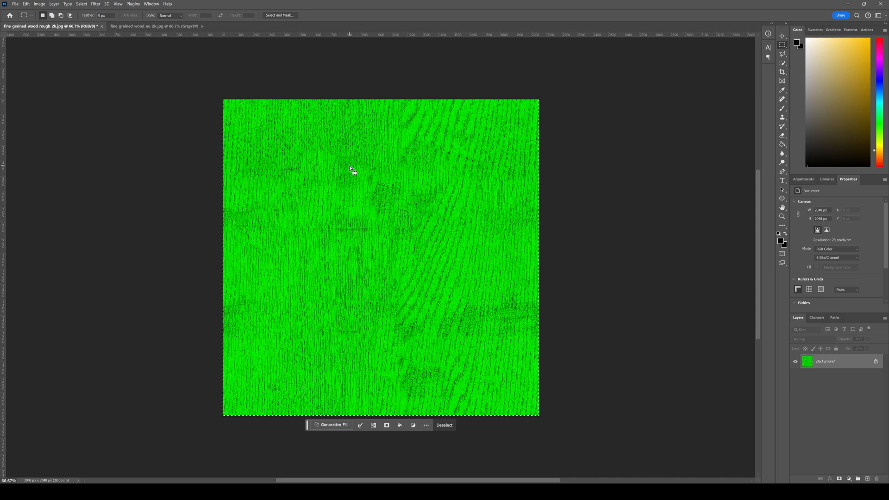
mouse_move(355, 163)
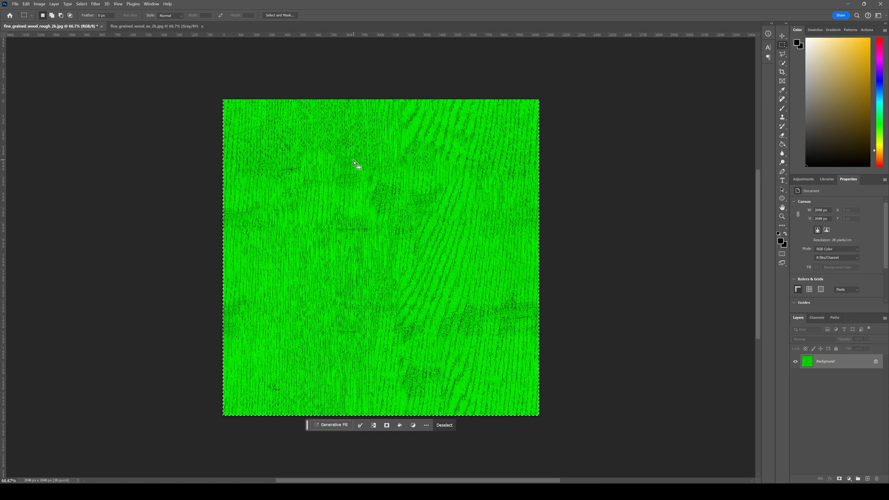
mouse_move(224, 229)
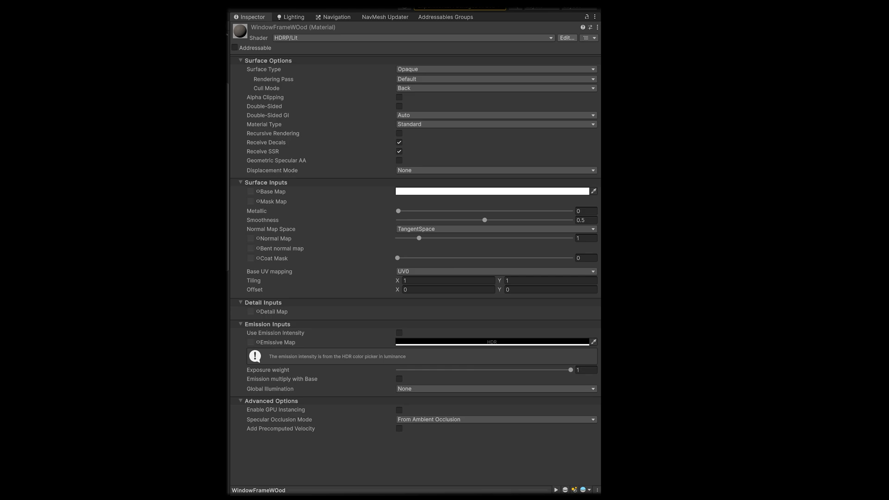
Set the fine_grained_wood_nor_gl_2k texture's type to Normal map and apply it
click(250, 202)
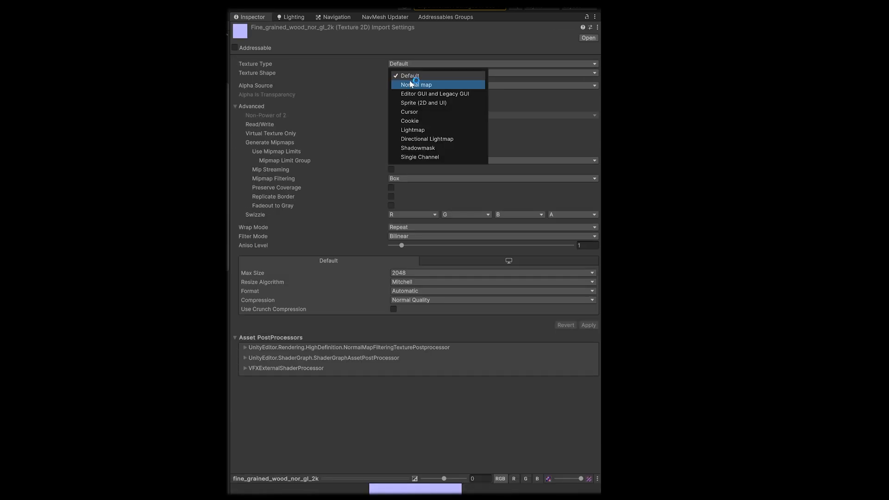
click(416, 84)
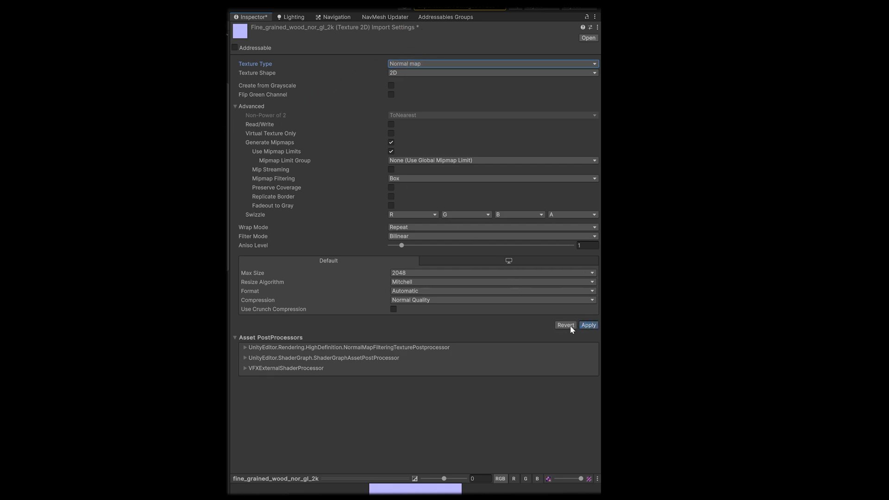
click(589, 325)
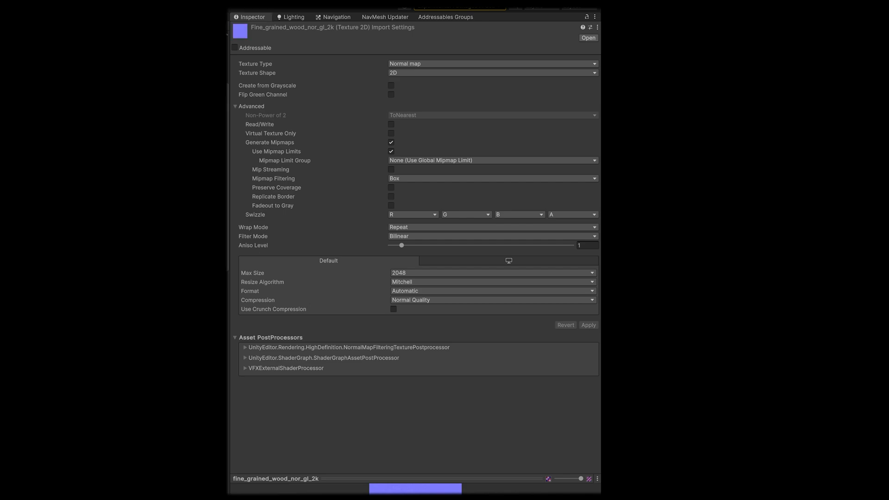